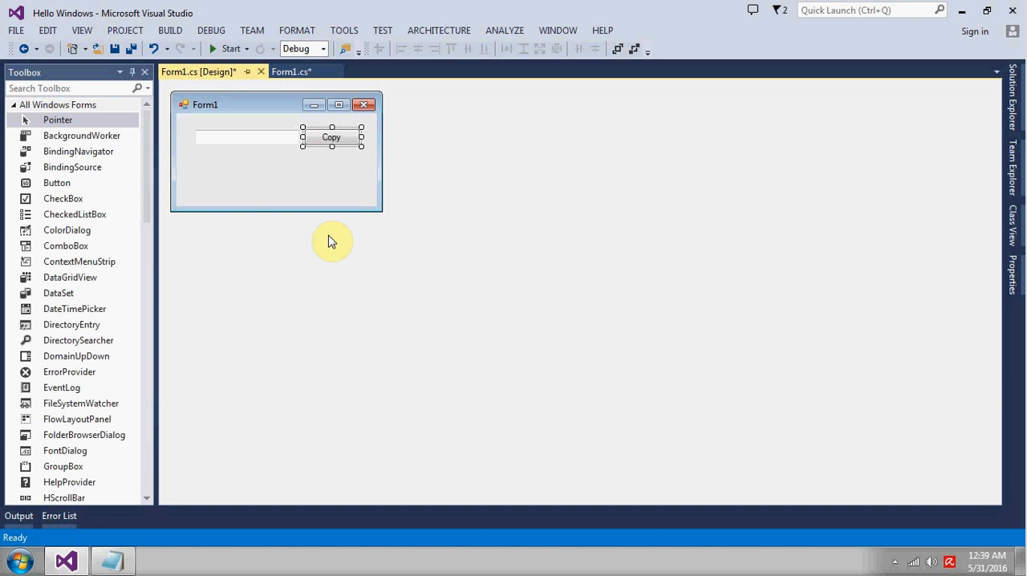
Write Clipboard.SetText(txtText.Text); in the Copy button's button1_Click handler and start the app.
left_click(276, 177)
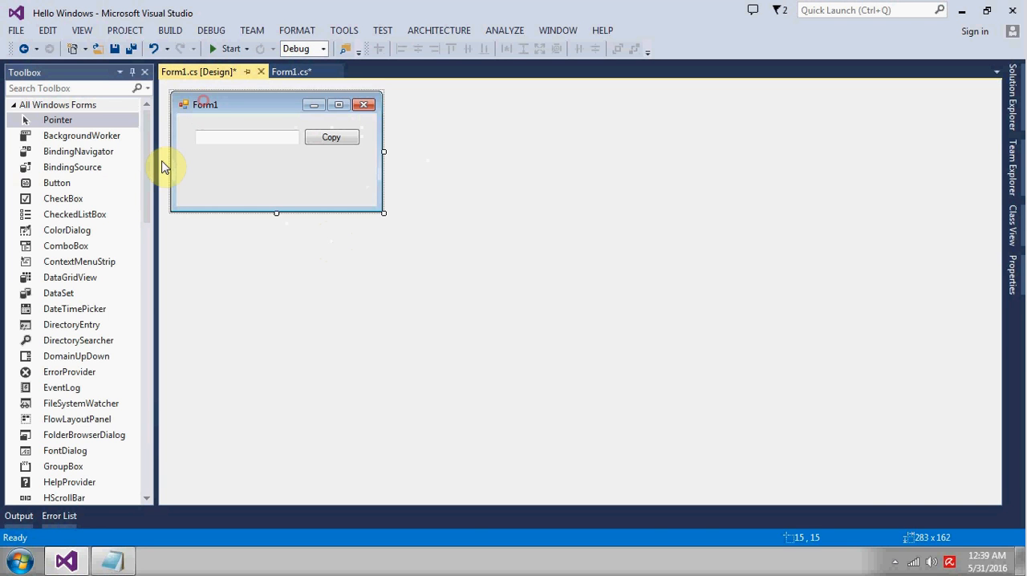
left_click(246, 136)
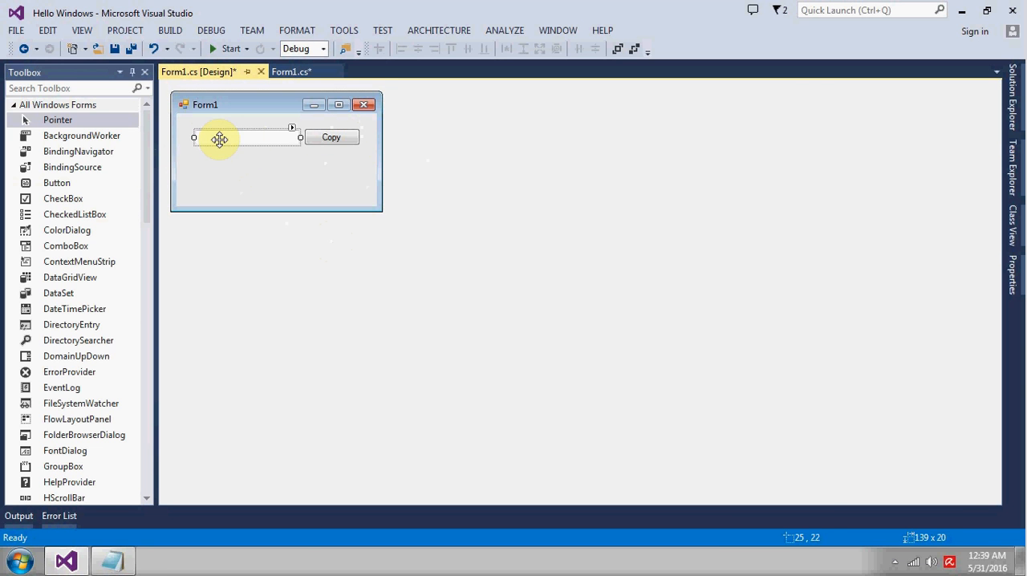
mouse_move(251, 153)
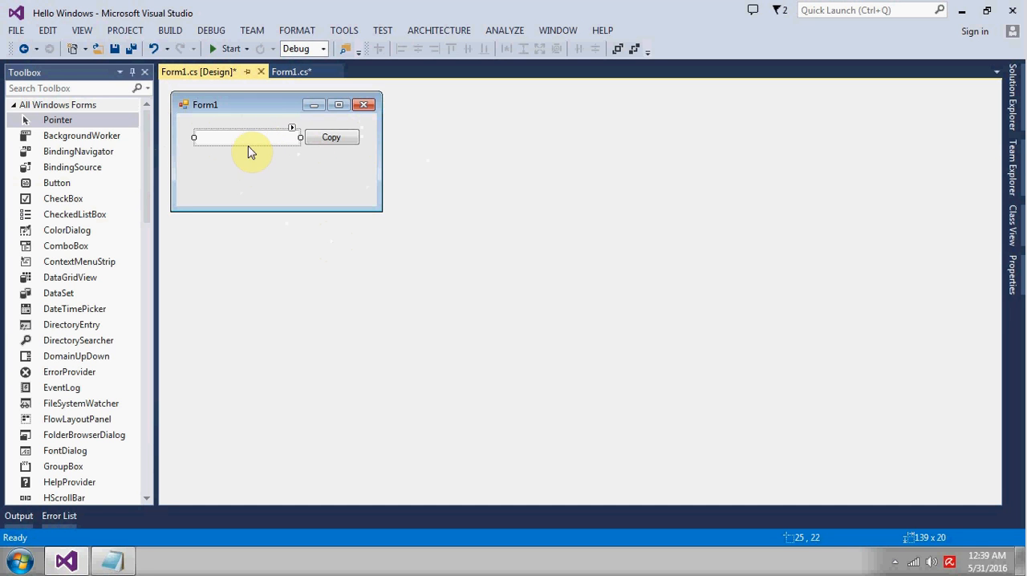
mouse_move(342, 137)
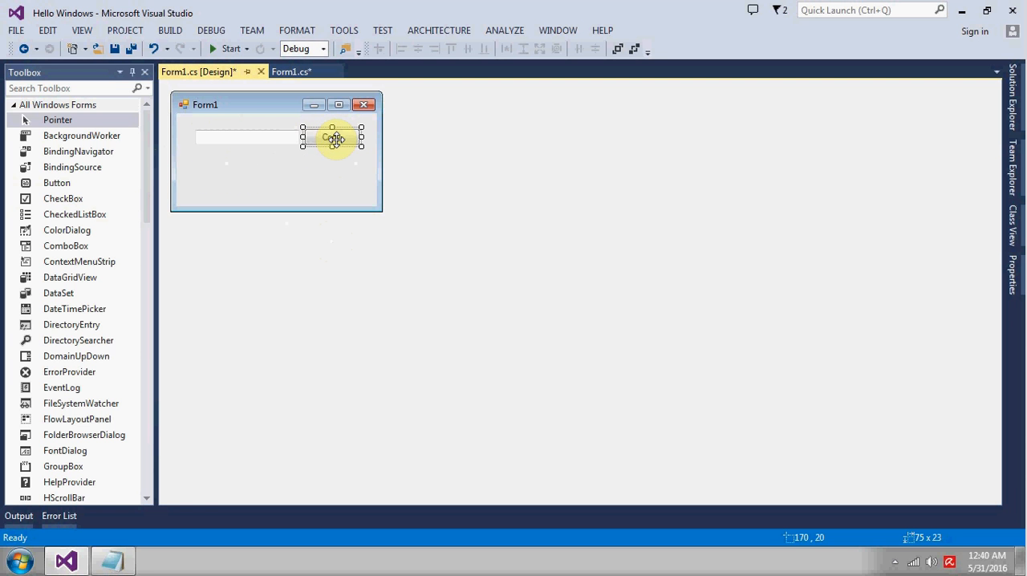
mouse_move(108, 340)
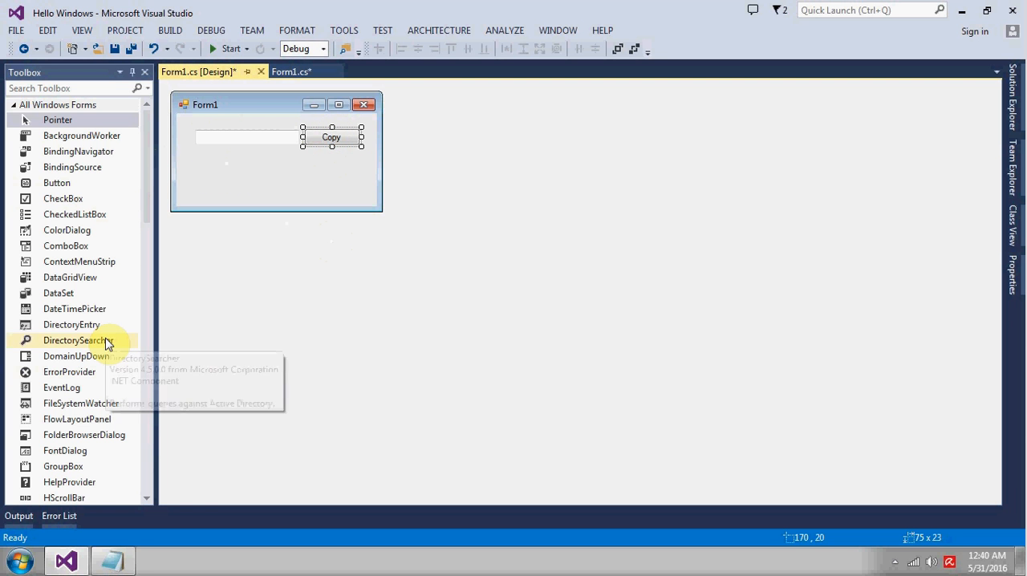
left_click(290, 71)
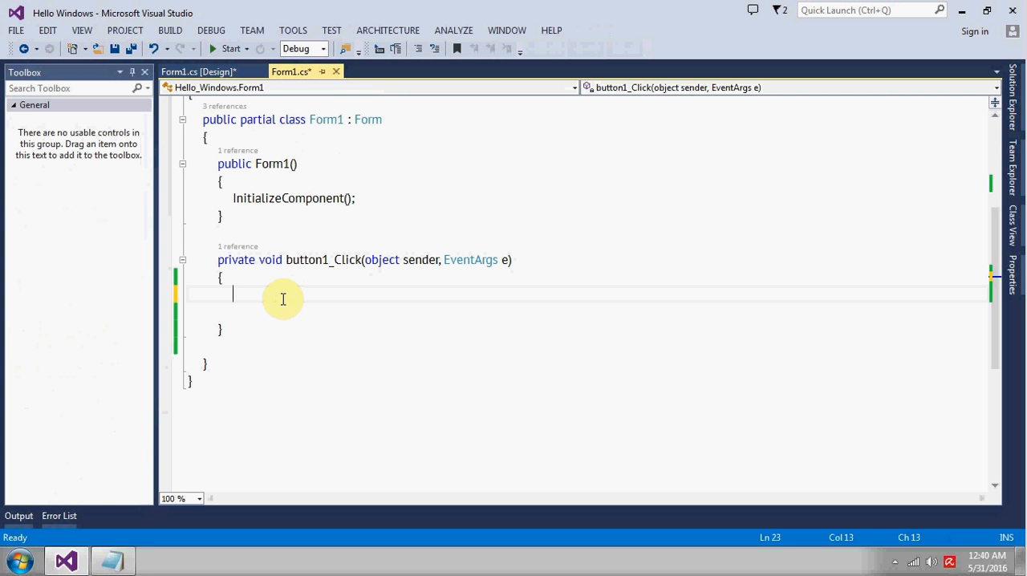
type("Clipboard.")
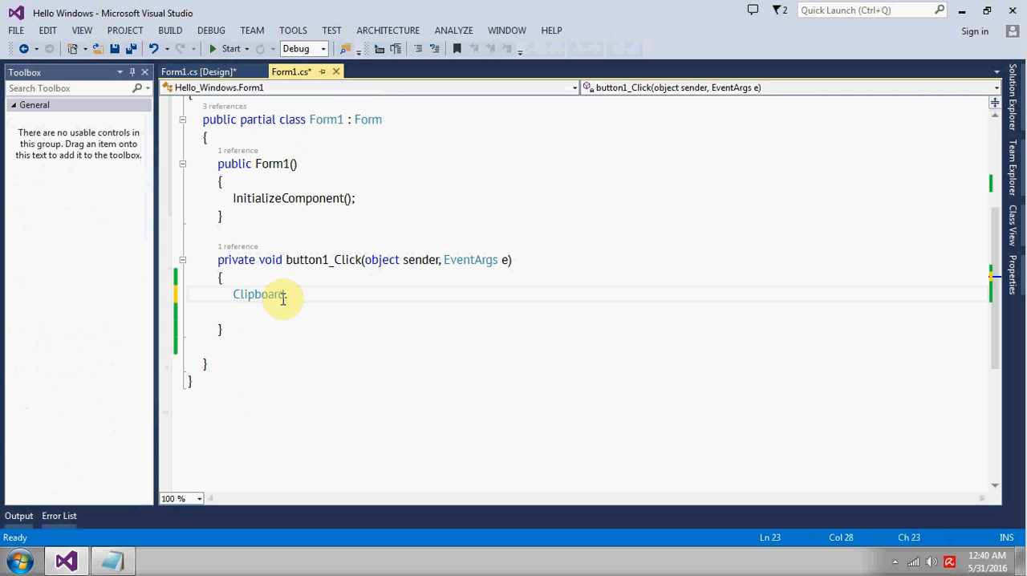
type(".set")
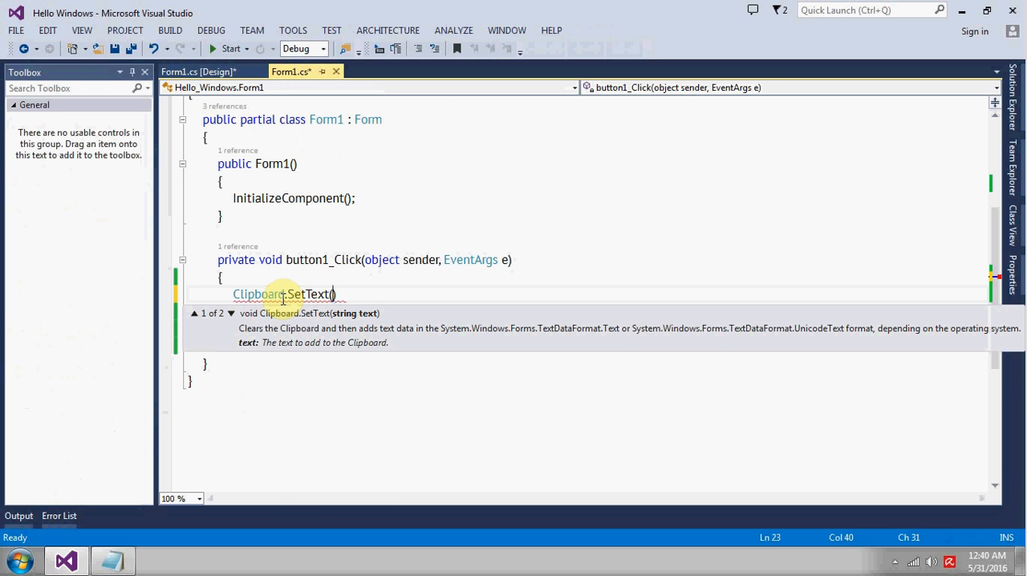
type("txtText.text")
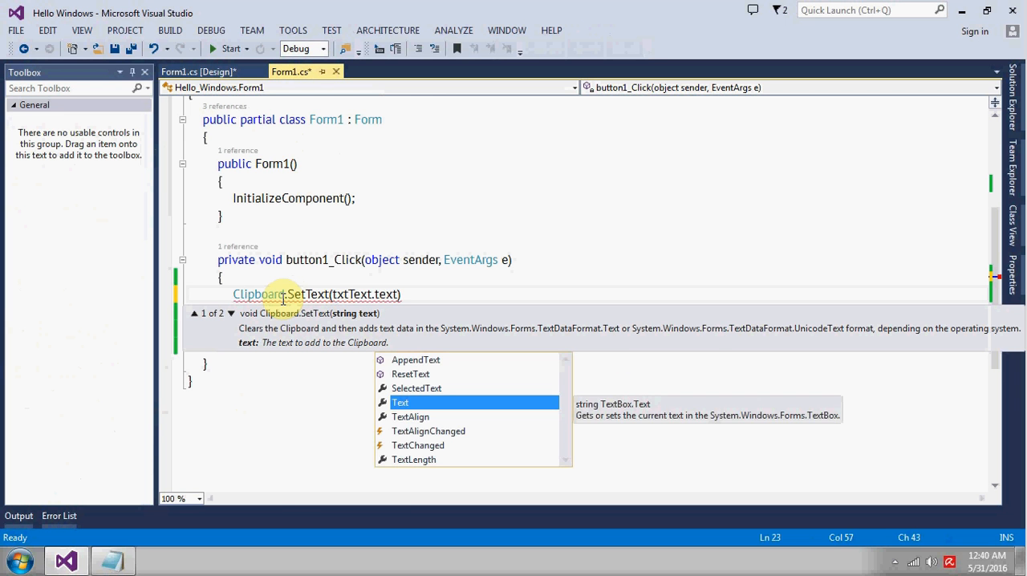
left_click(400, 402)
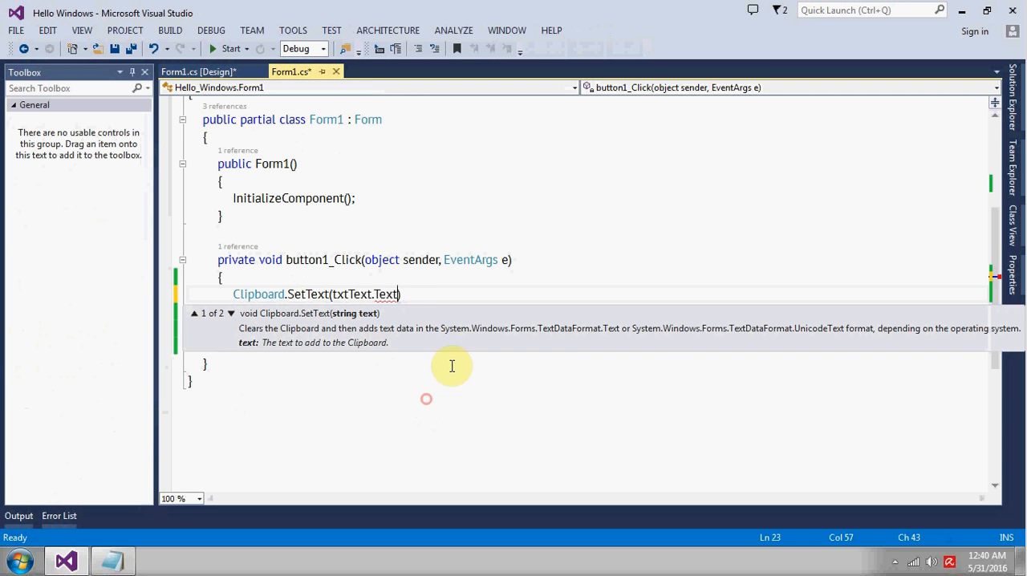
type(");")
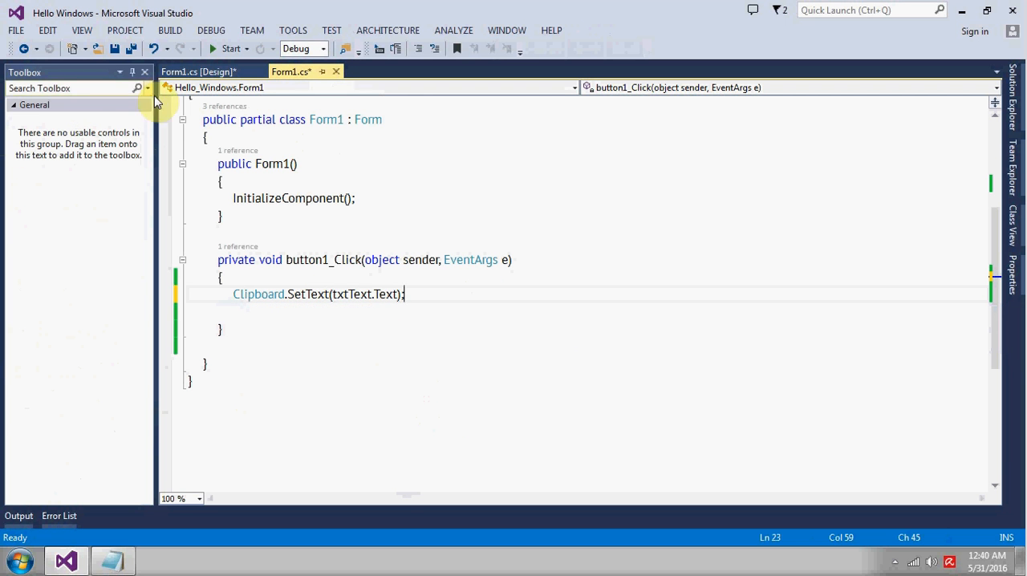
left_click(230, 49)
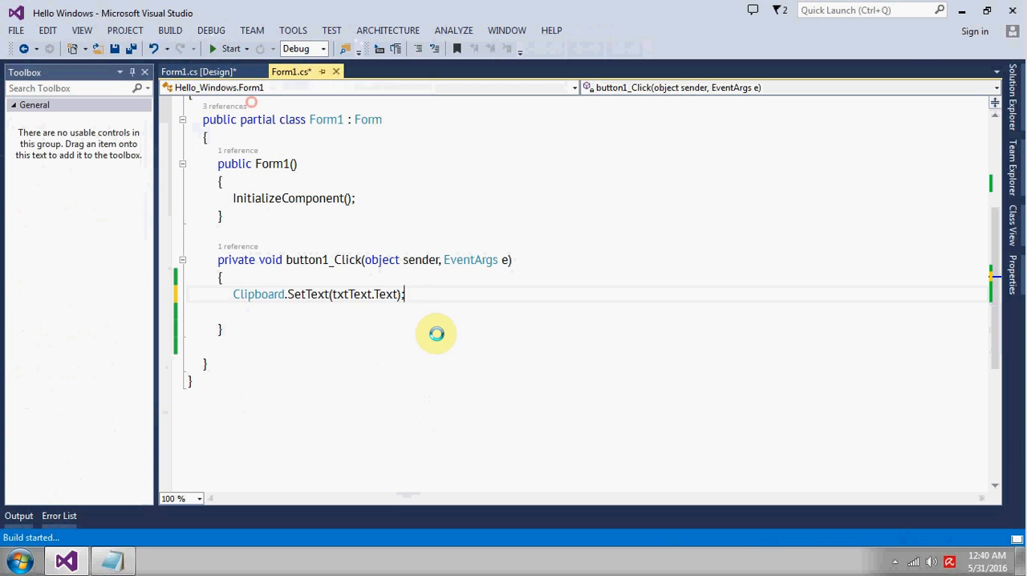
Enter 'Hello World' in the running form, copy it with the Copy button, and return to the code.
left_click(229, 48)
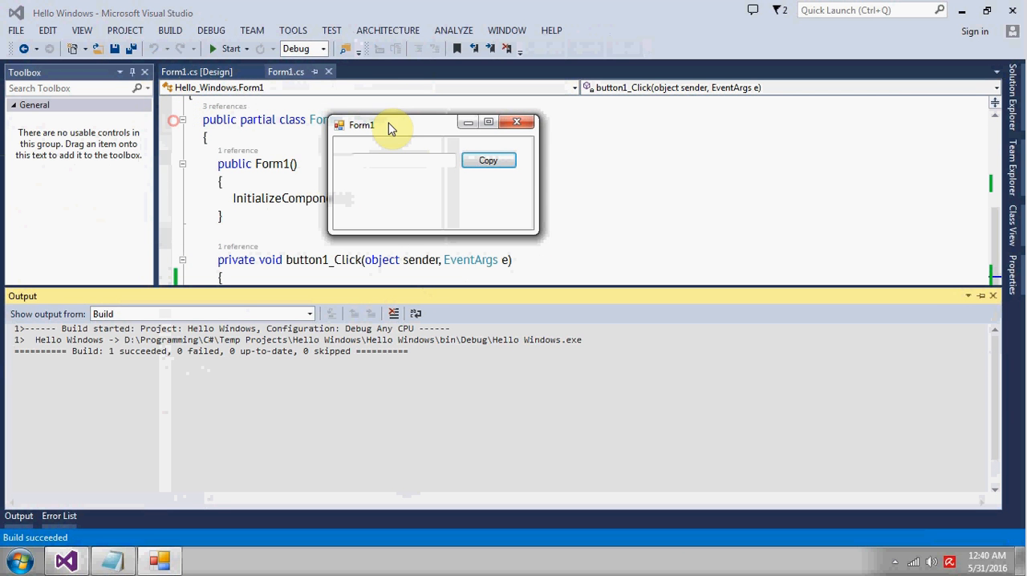
left_click(404, 161)
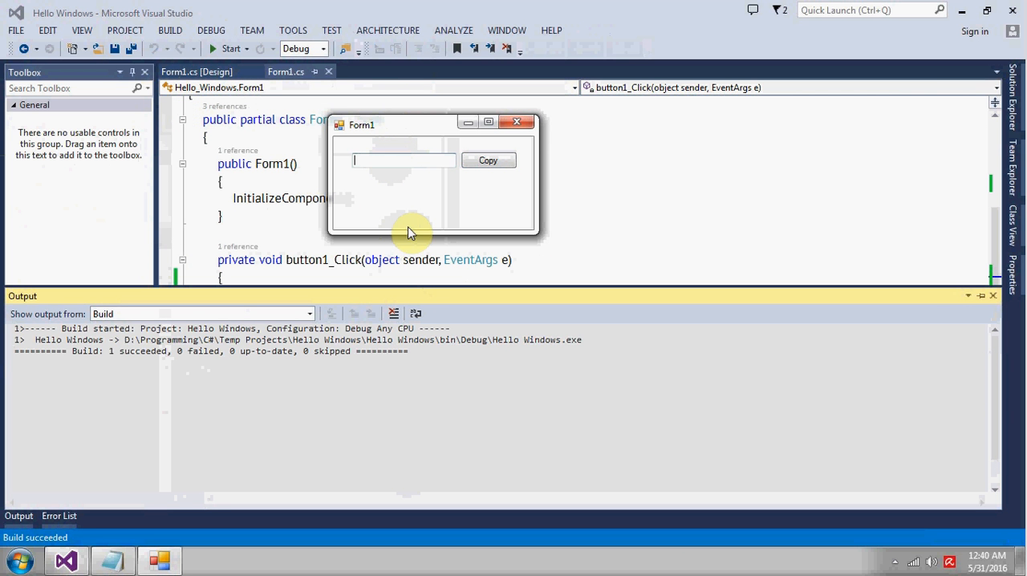
type("adfaeee")
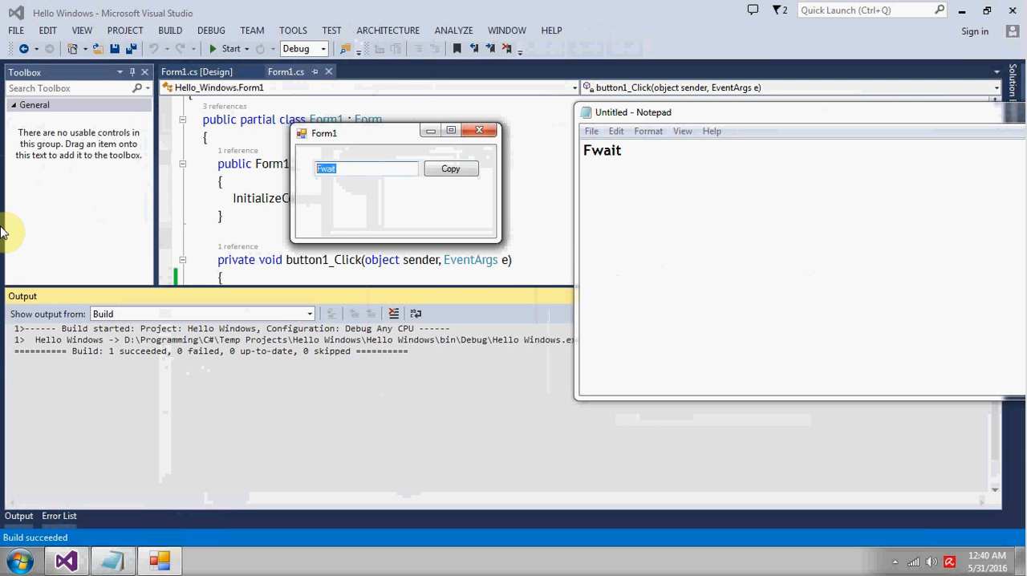
type("Hello World")
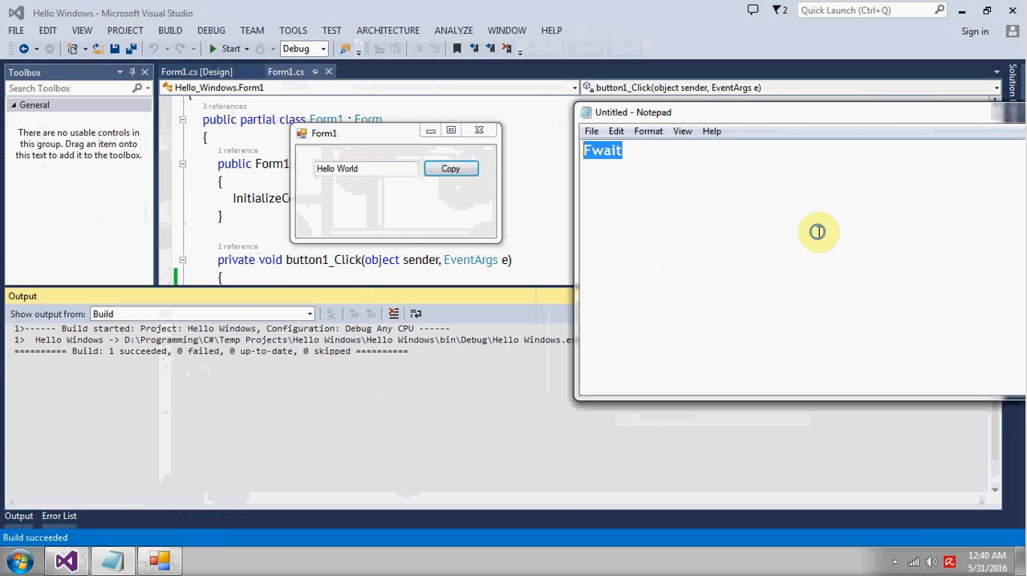
left_click(450, 168)
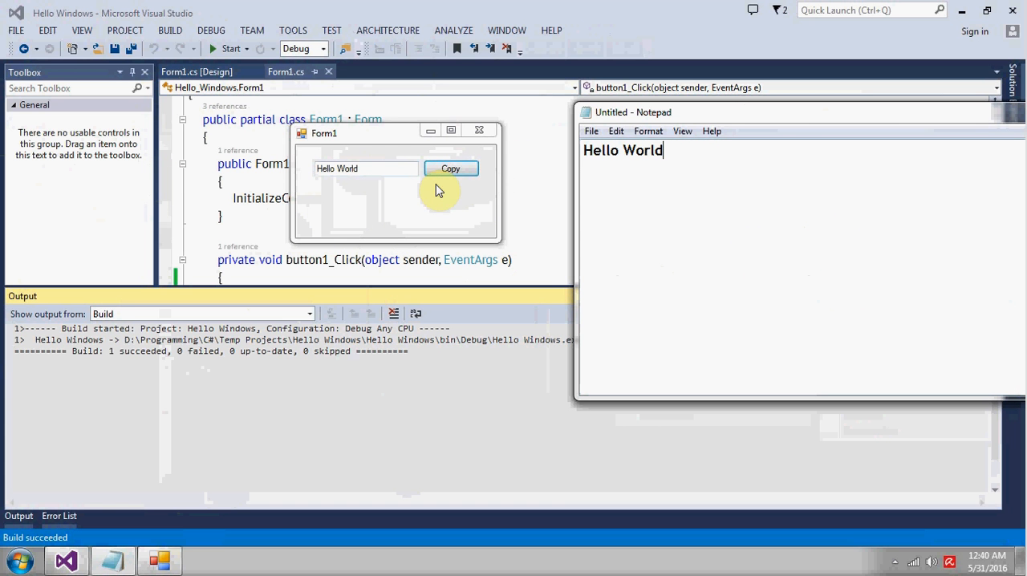
mouse_move(416, 239)
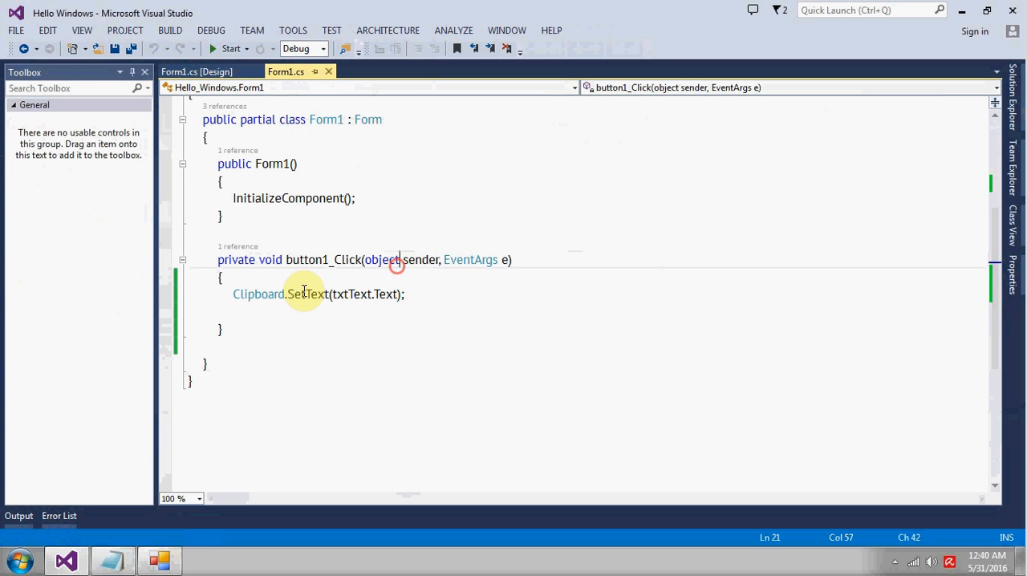
left_click(214, 411)
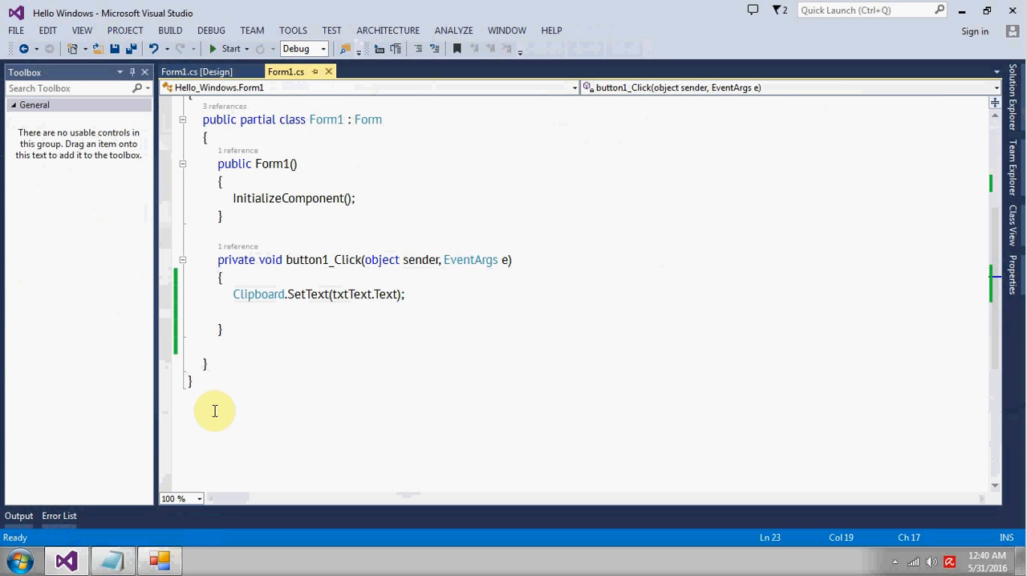